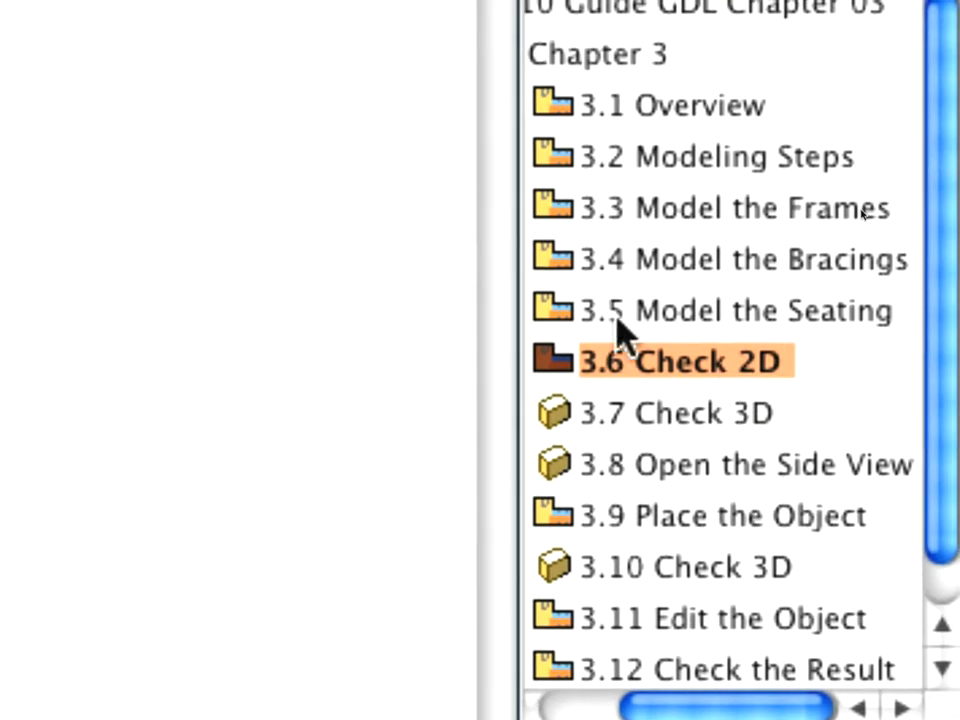
mouse_move(560, 370)
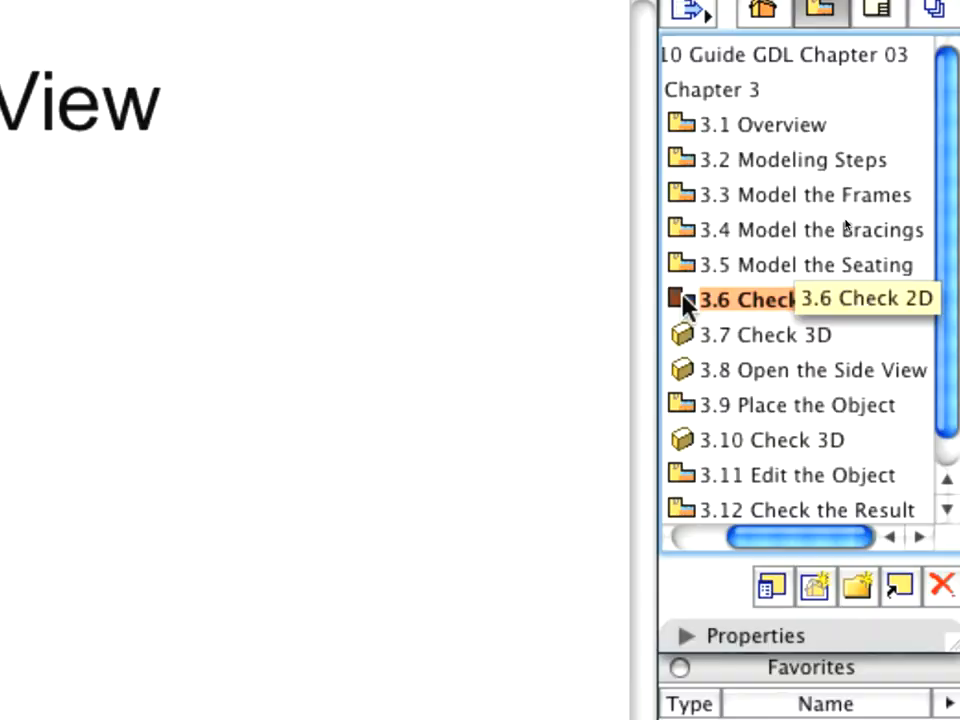
Open the '3.6 Check 2D' saved view showing the armchair floor plan.
double_click(745, 299)
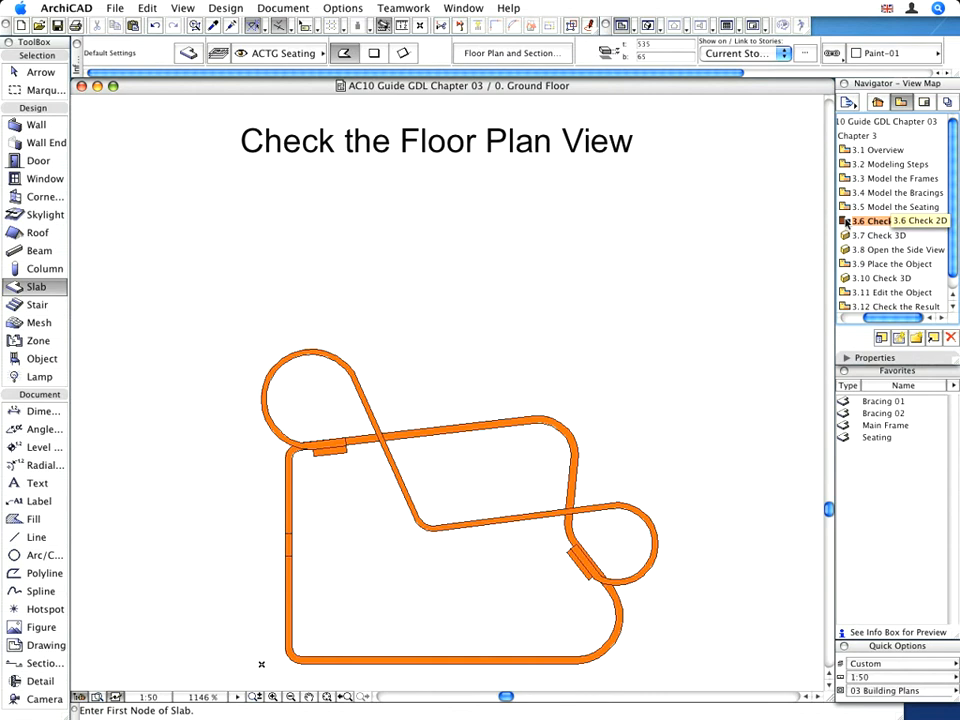
click(895, 220)
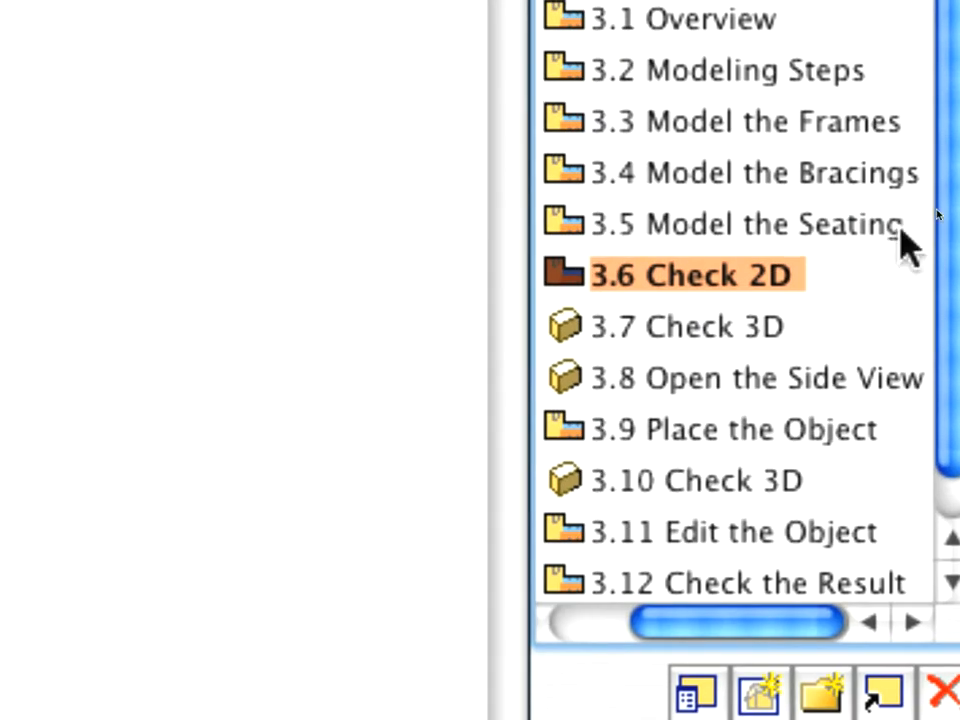
Open the '3.7 Check 3D' saved view of the chair.
click(687, 326)
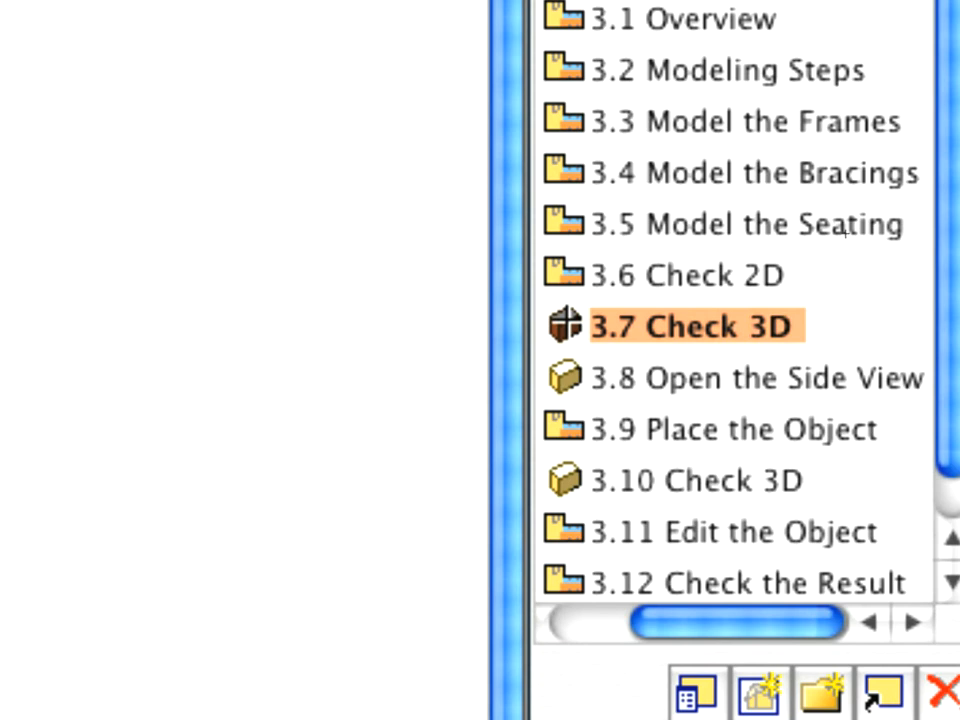
mouse_move(690, 325)
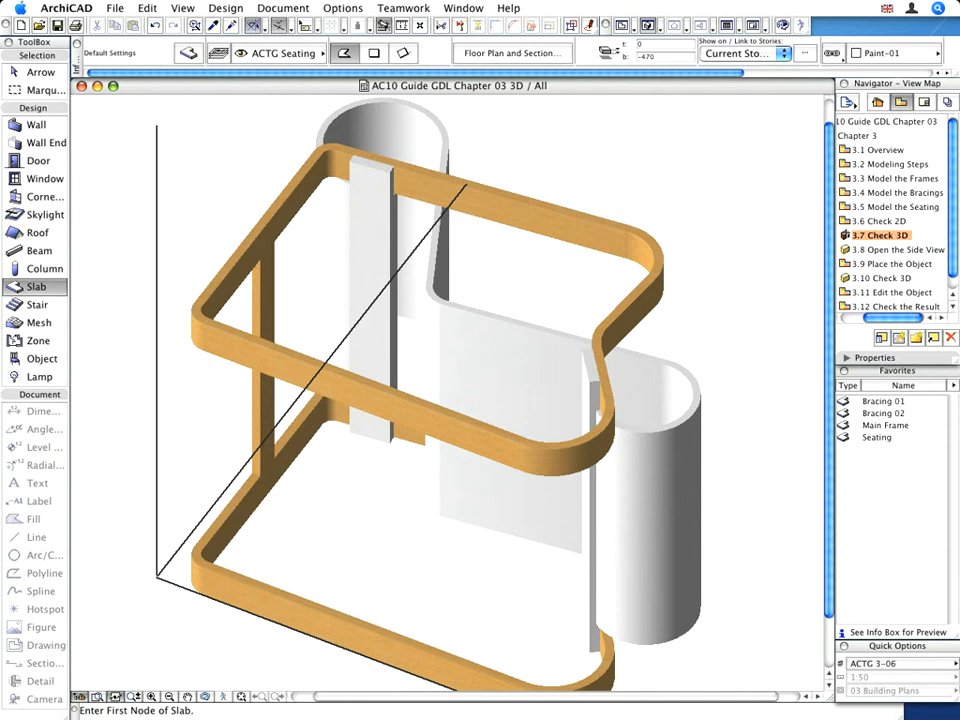
mouse_move(800, 233)
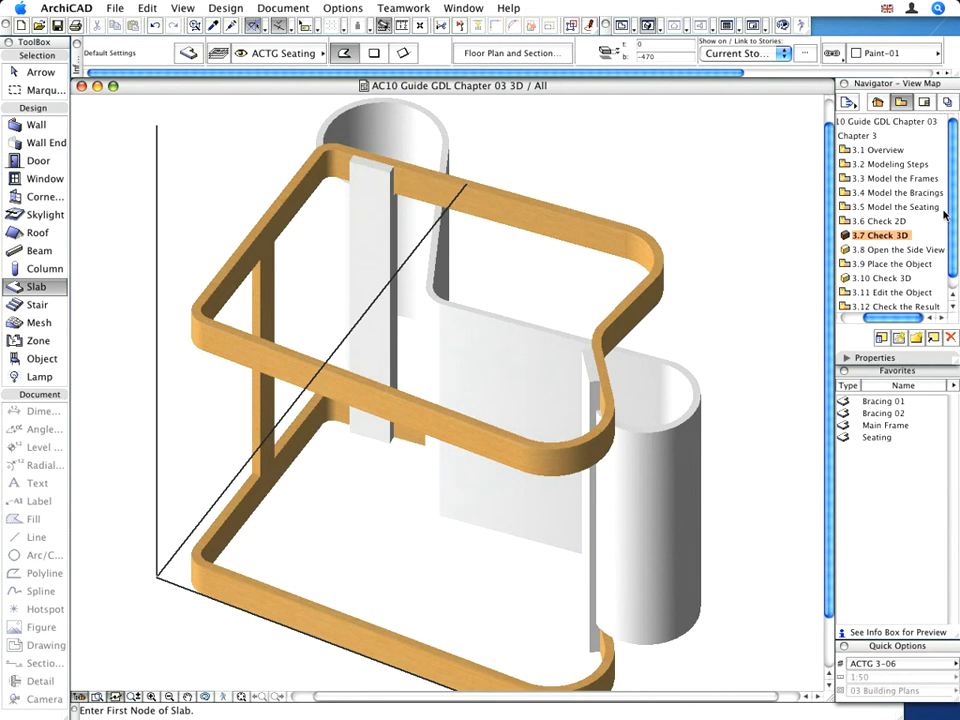
mouse_move(948, 205)
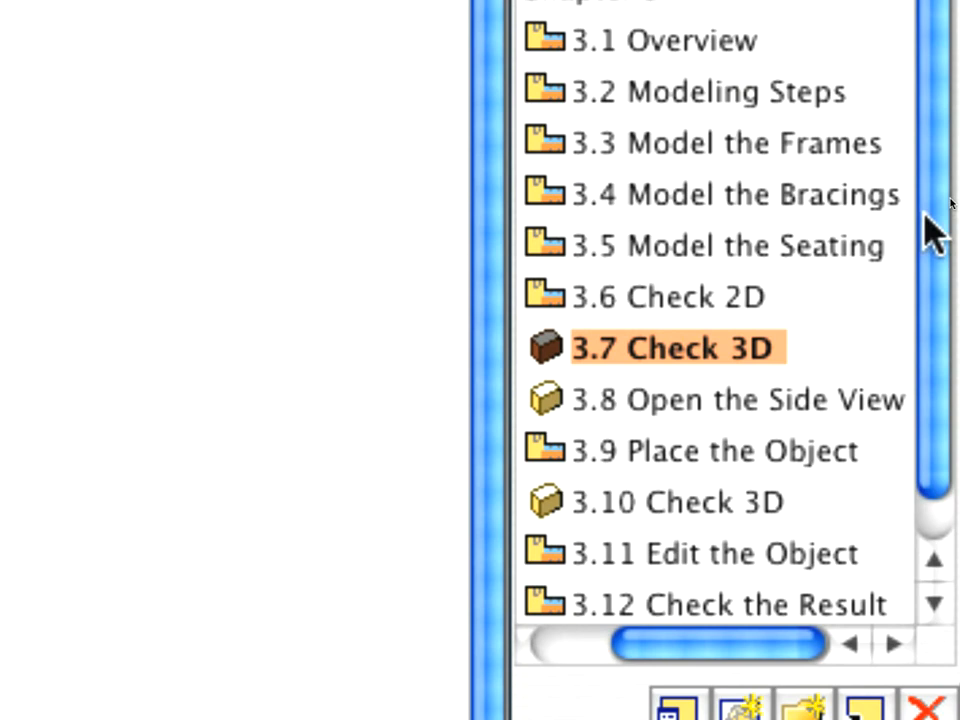
mouse_move(555, 420)
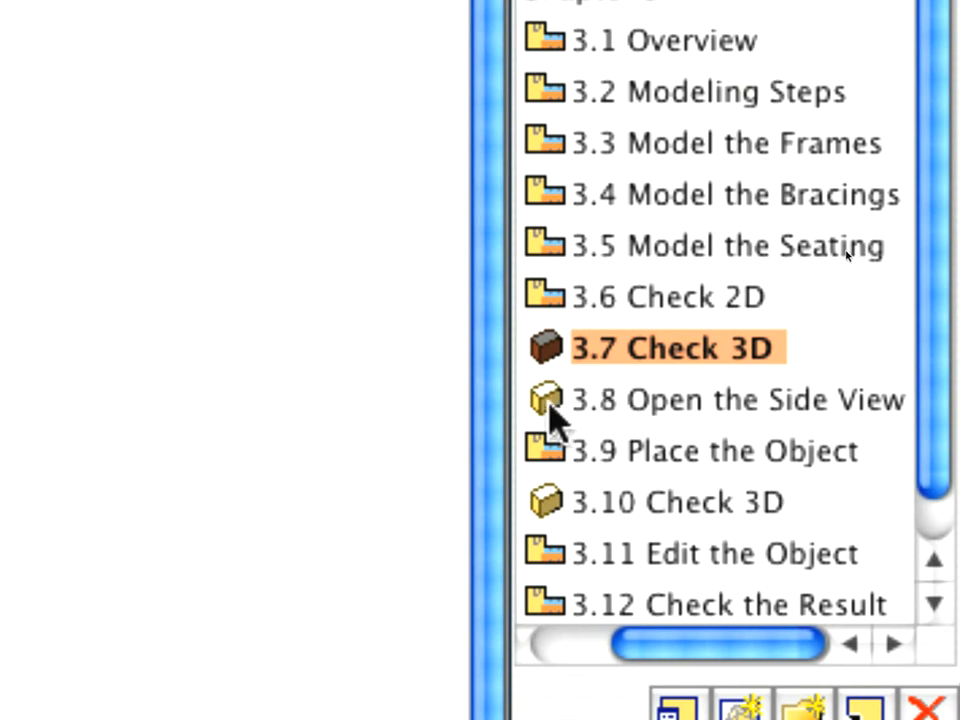
Open '3.8 Open the Side View' and set the 3D projection camera to azimuth 270°.
click(735, 398)
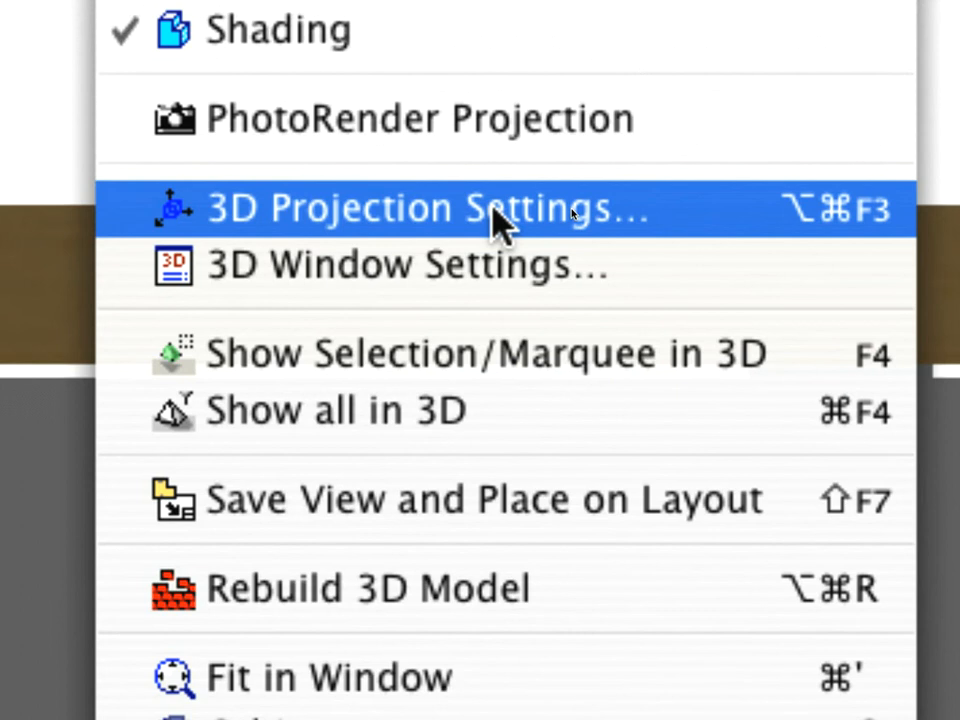
click(430, 207)
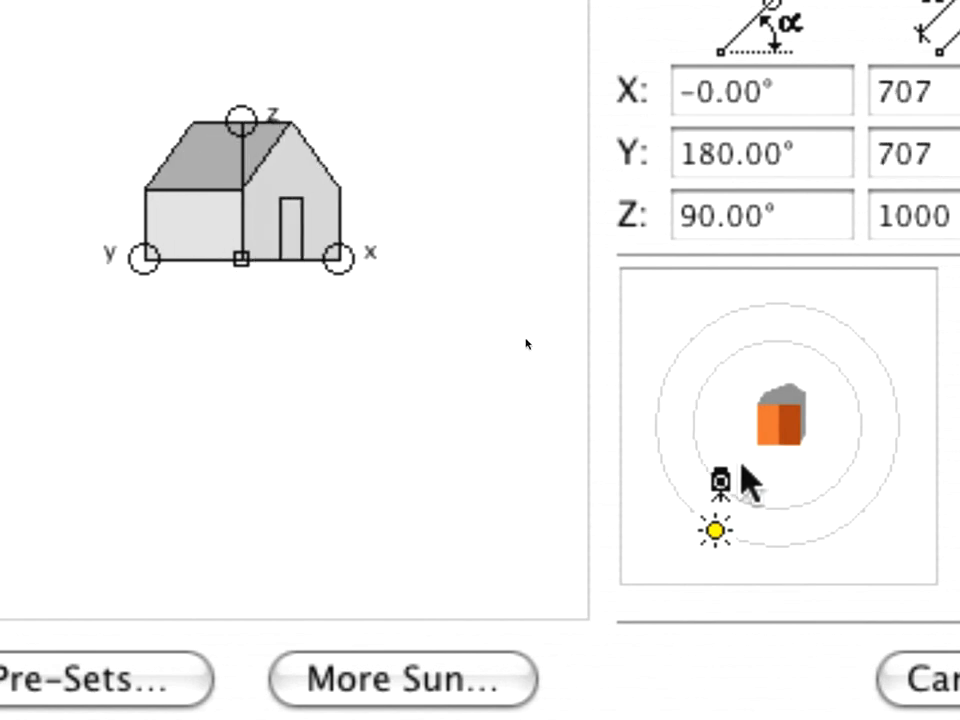
drag(720, 480, 790, 495)
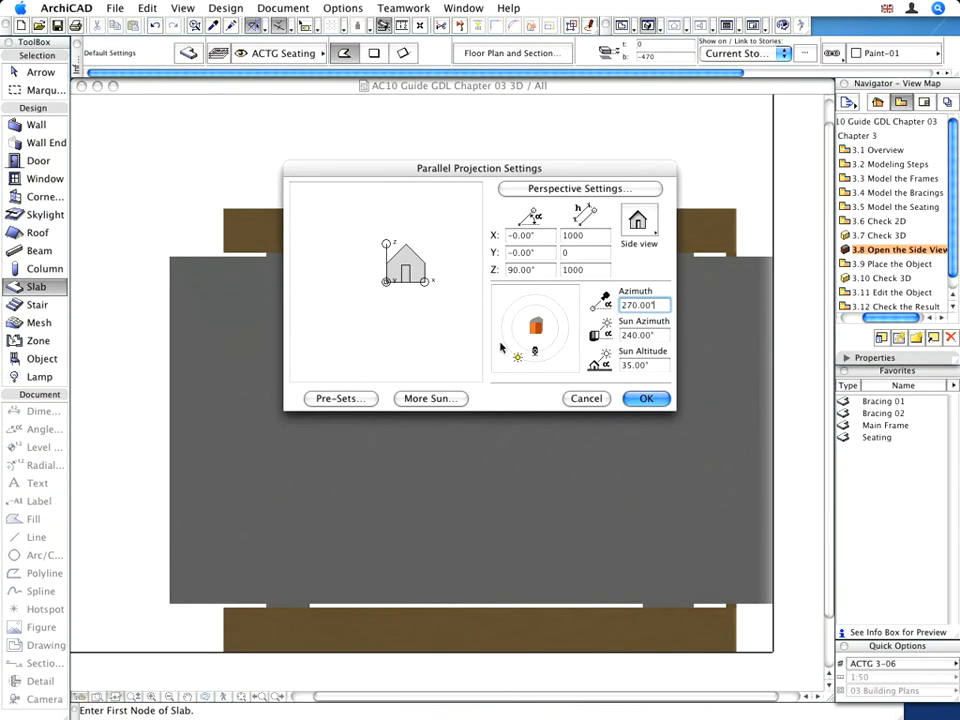
click(646, 398)
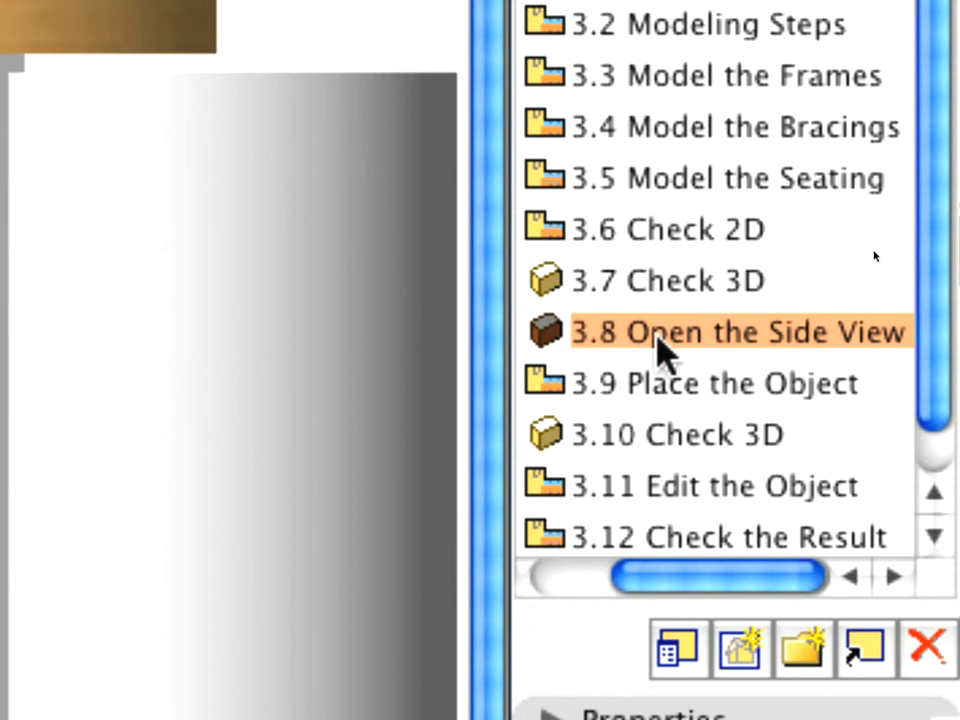
mouse_move(560, 345)
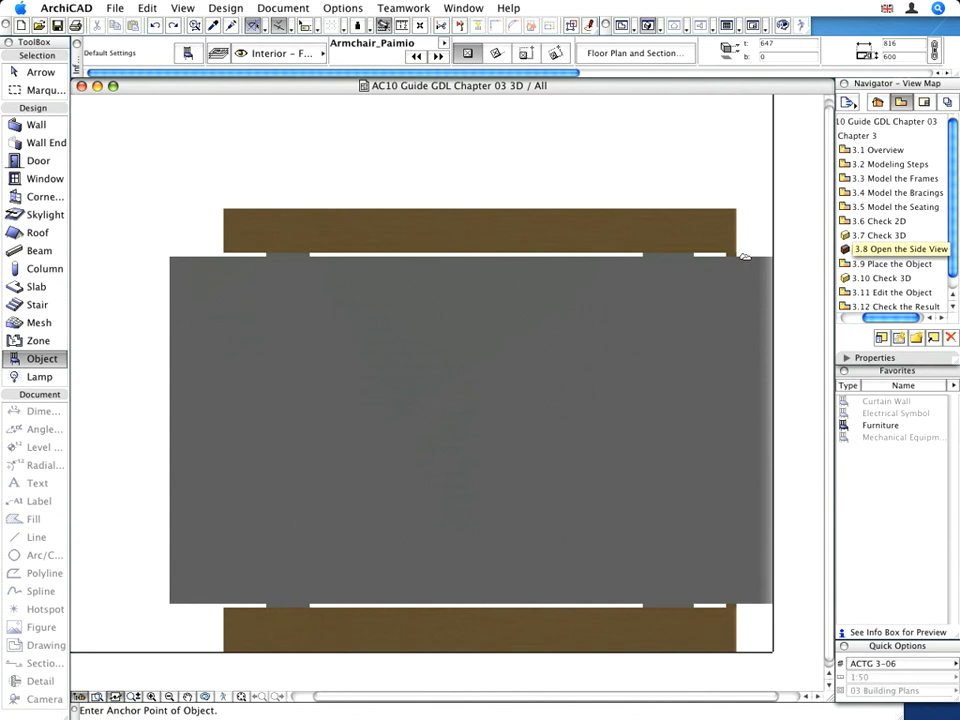
Save the 3D model as Armchair_Paimio.gsm in the GDL Chaper 03 folder.
click(114, 8)
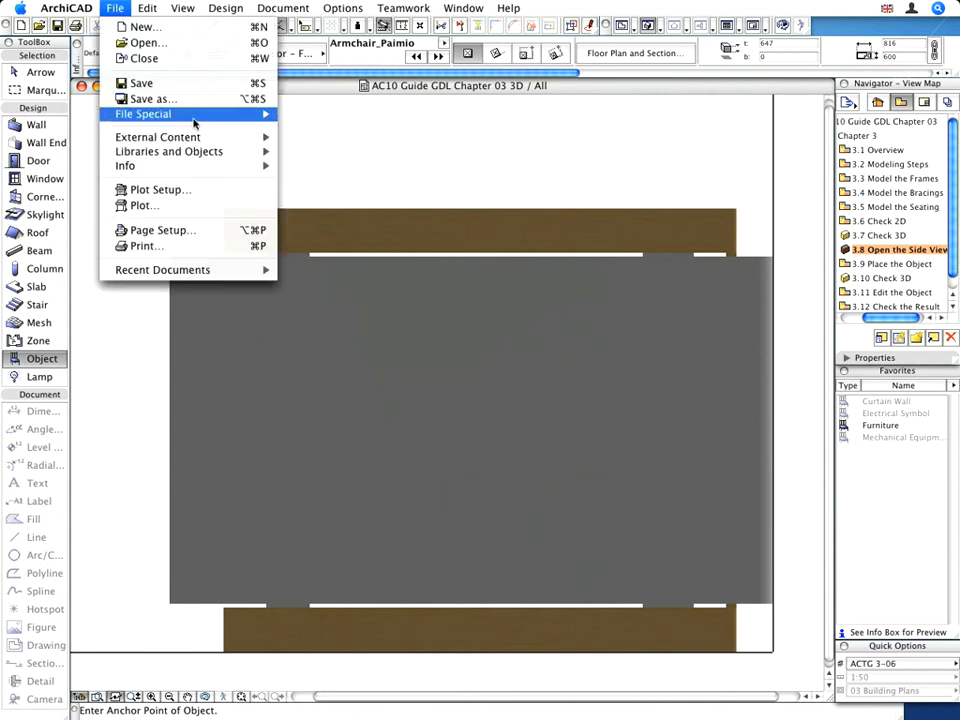
mouse_move(168, 151)
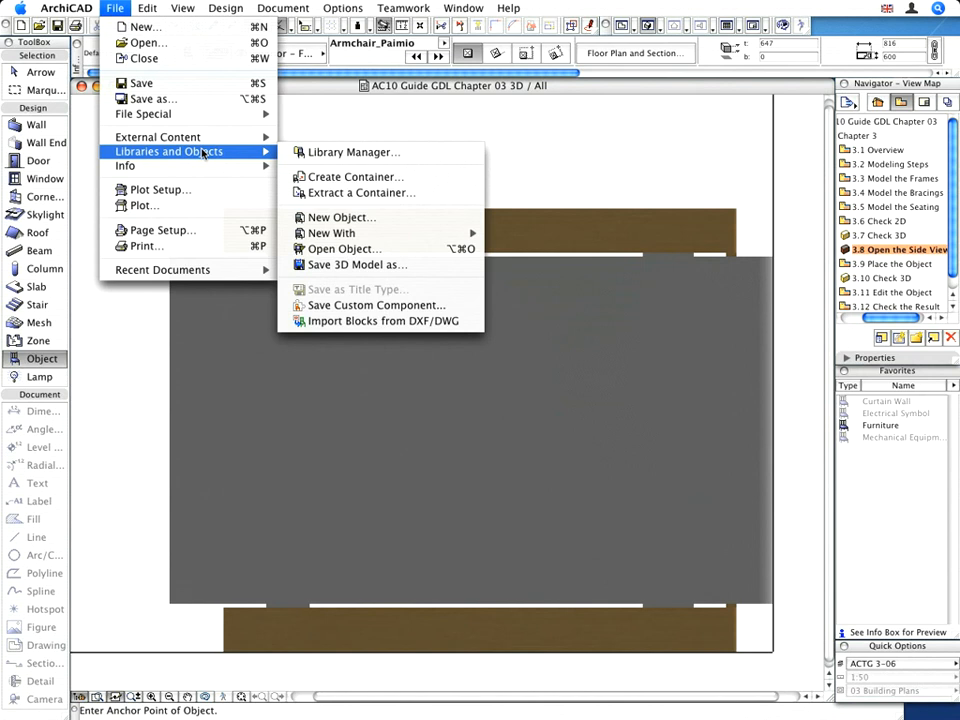
mouse_move(343, 248)
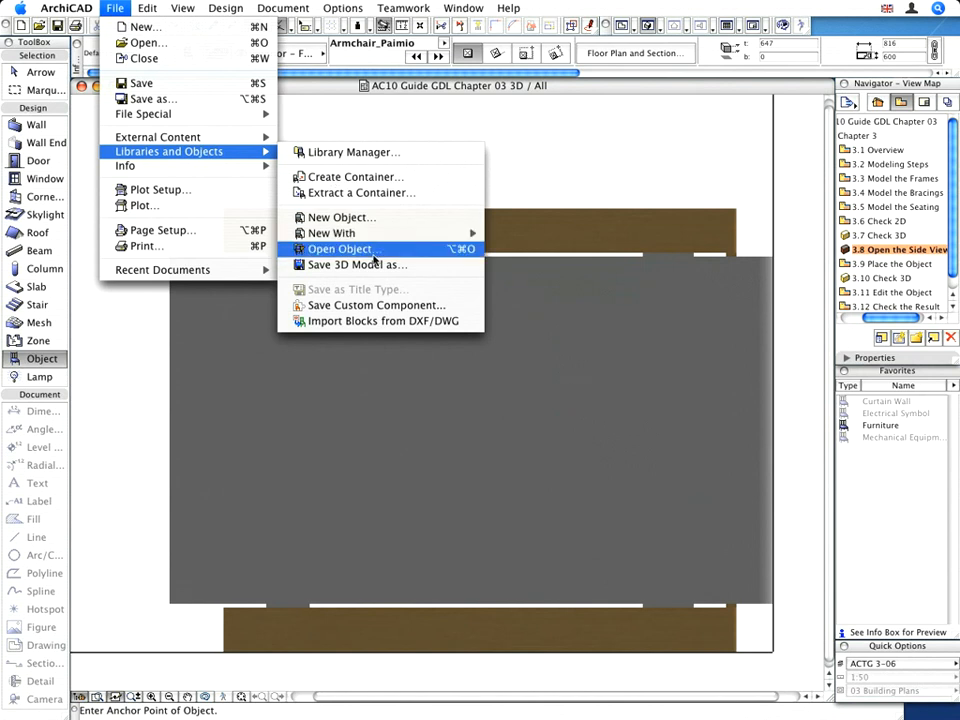
mouse_move(357, 264)
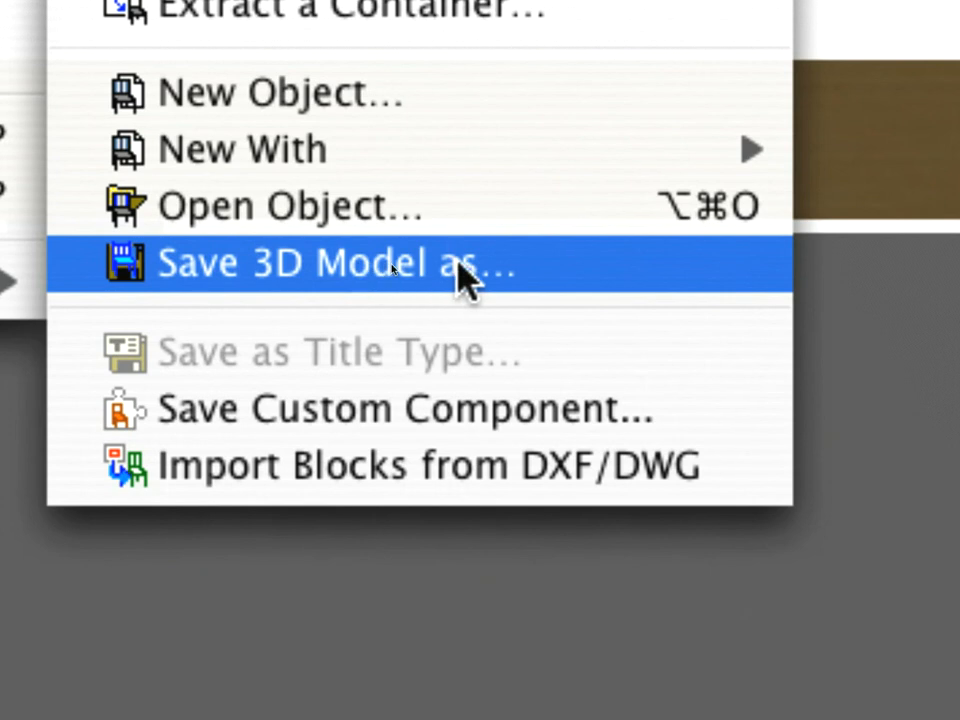
mouse_move(525, 280)
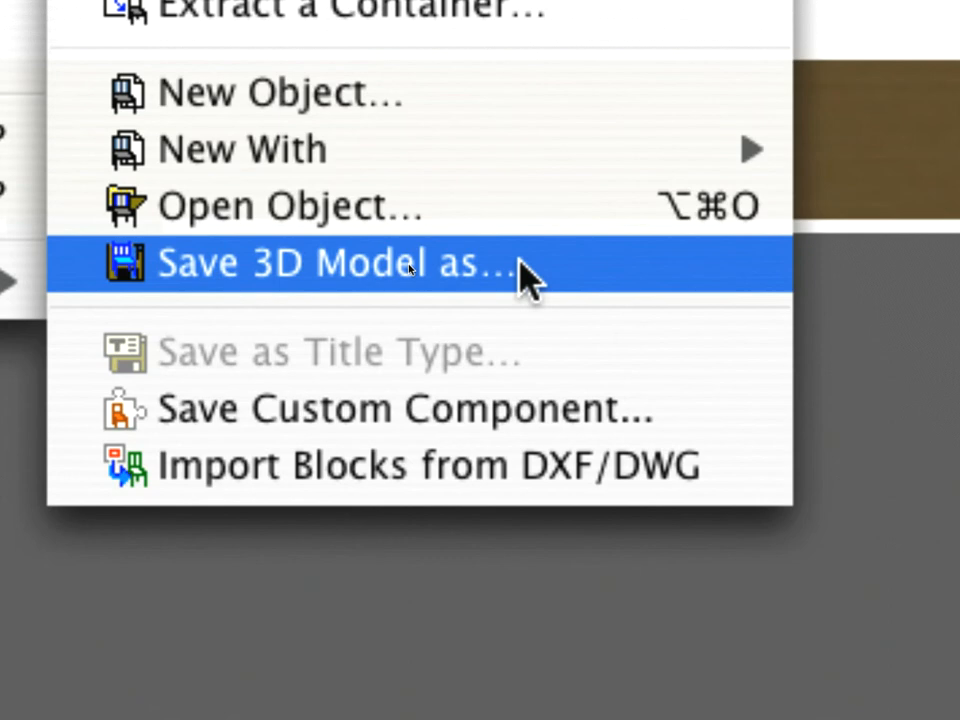
click(330, 262)
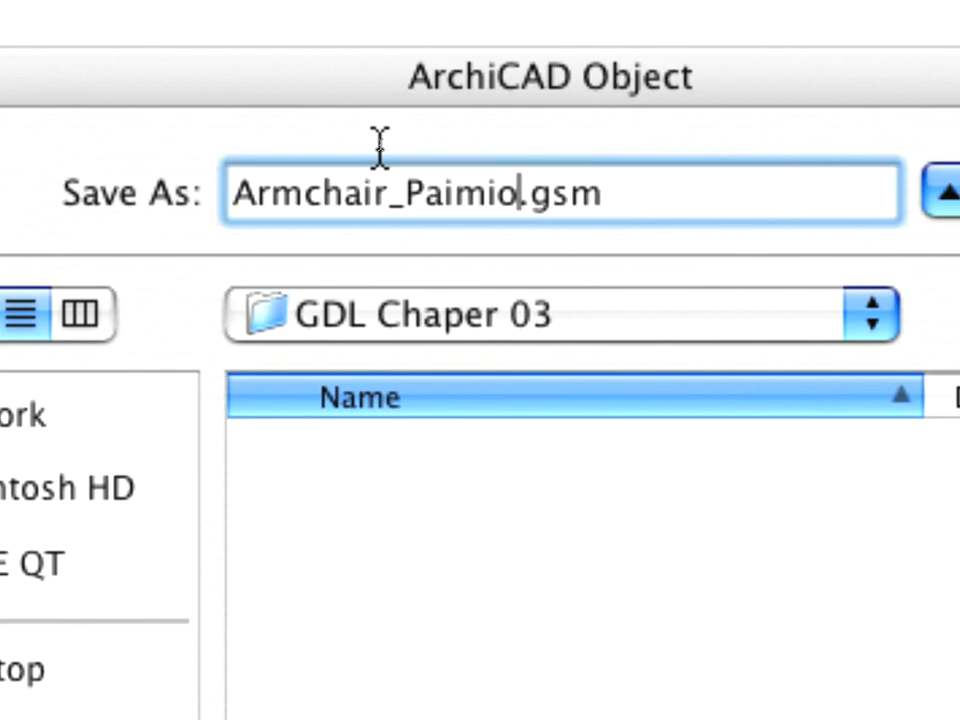
mouse_move(513, 196)
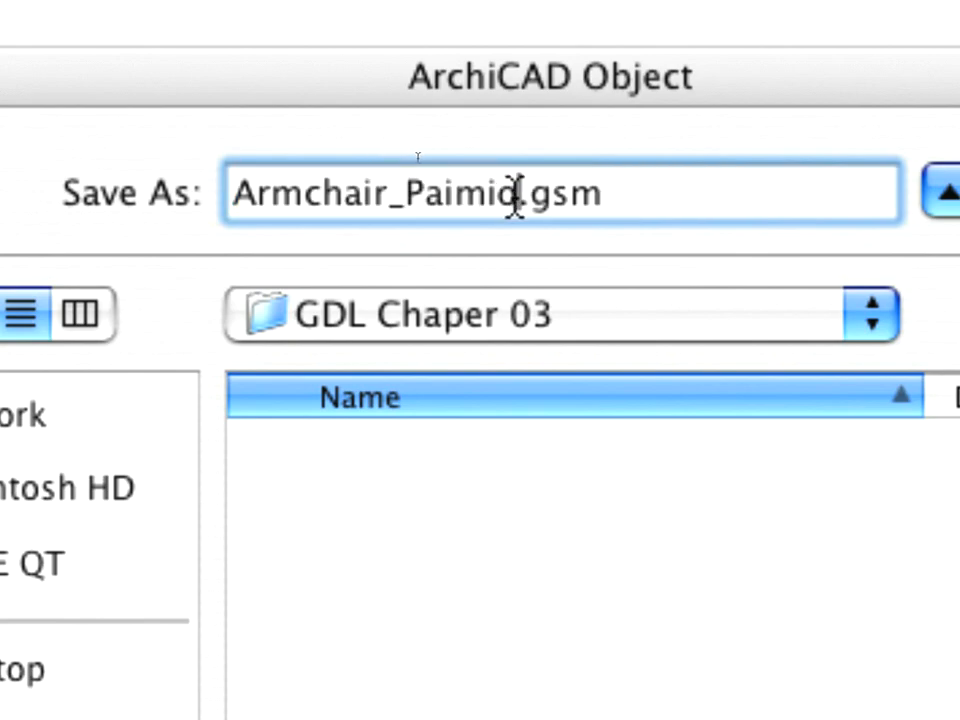
double_click(400, 193)
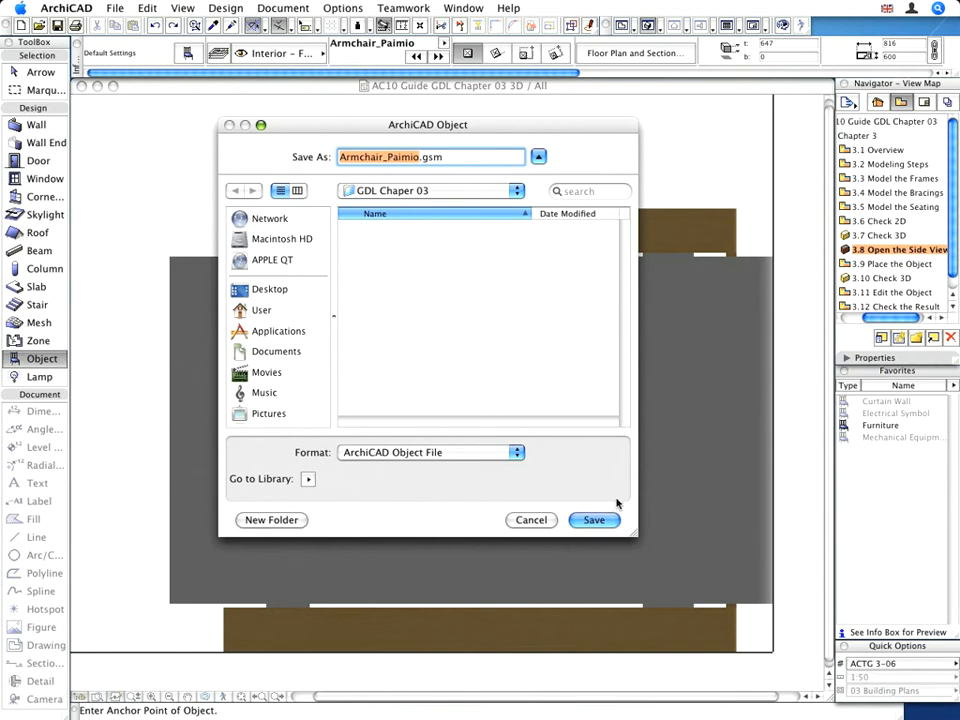
click(594, 519)
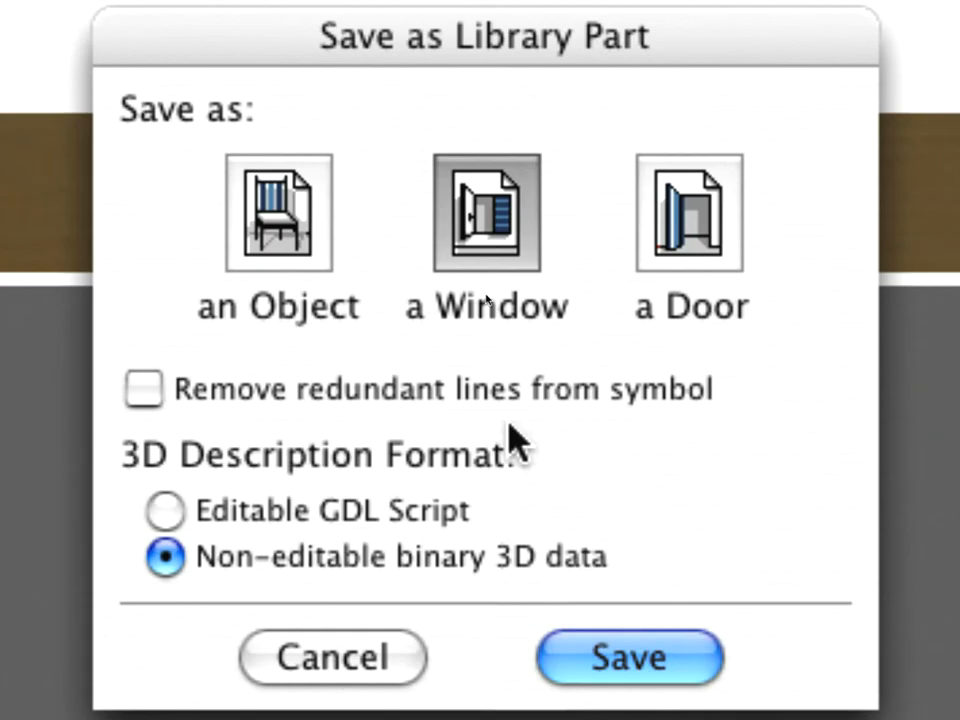
Save Armchair_Paimio as an Object with redundant symbol lines removed and editable GDL script.
click(278, 212)
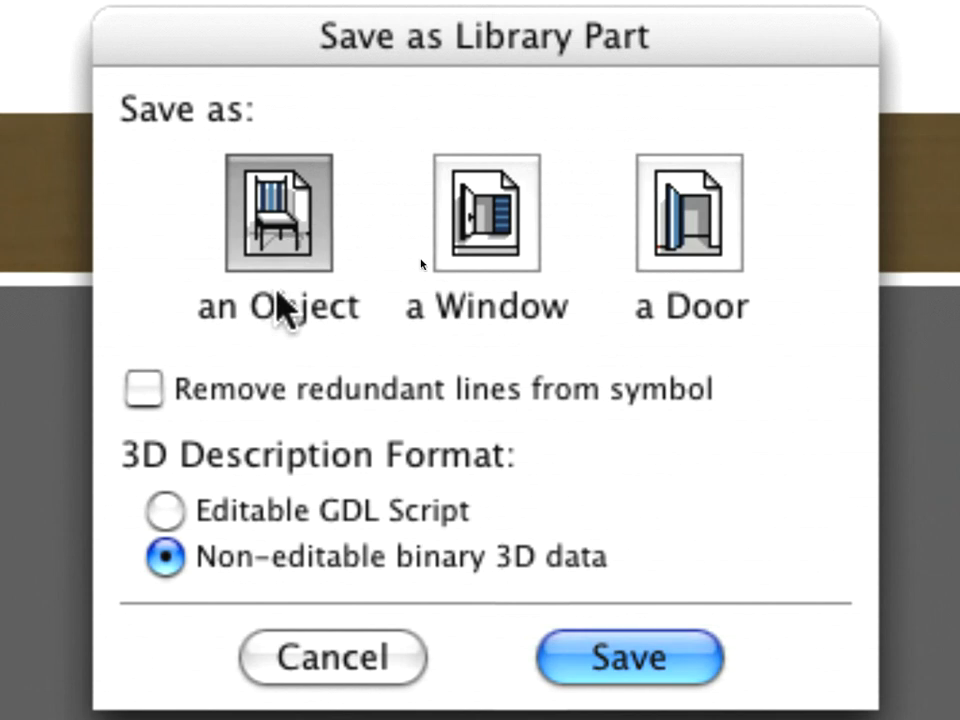
click(143, 390)
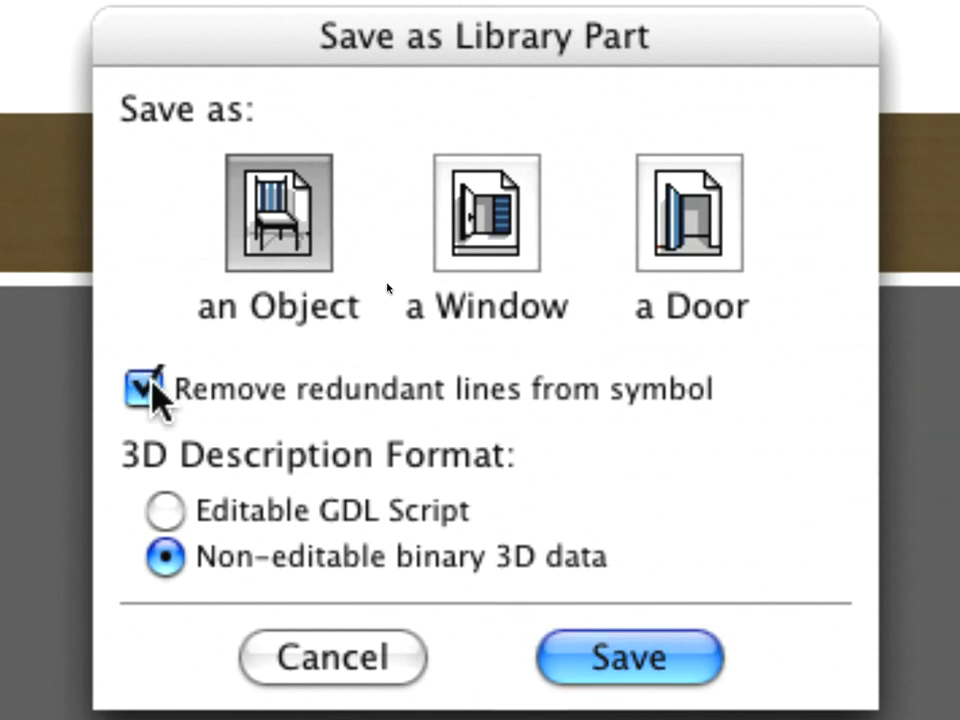
mouse_move(175, 520)
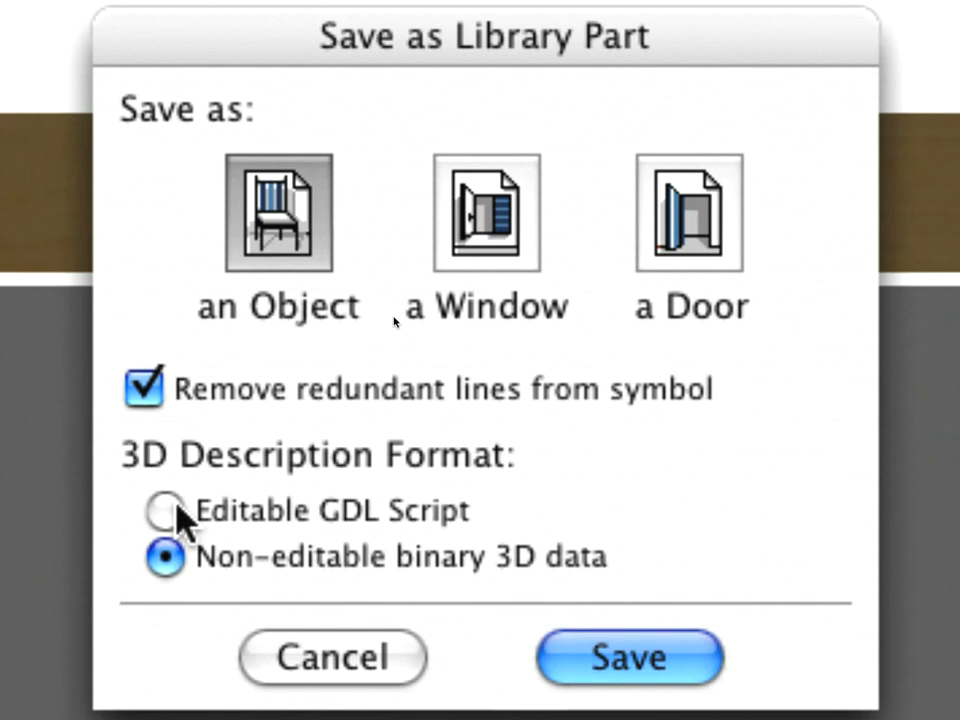
click(163, 510)
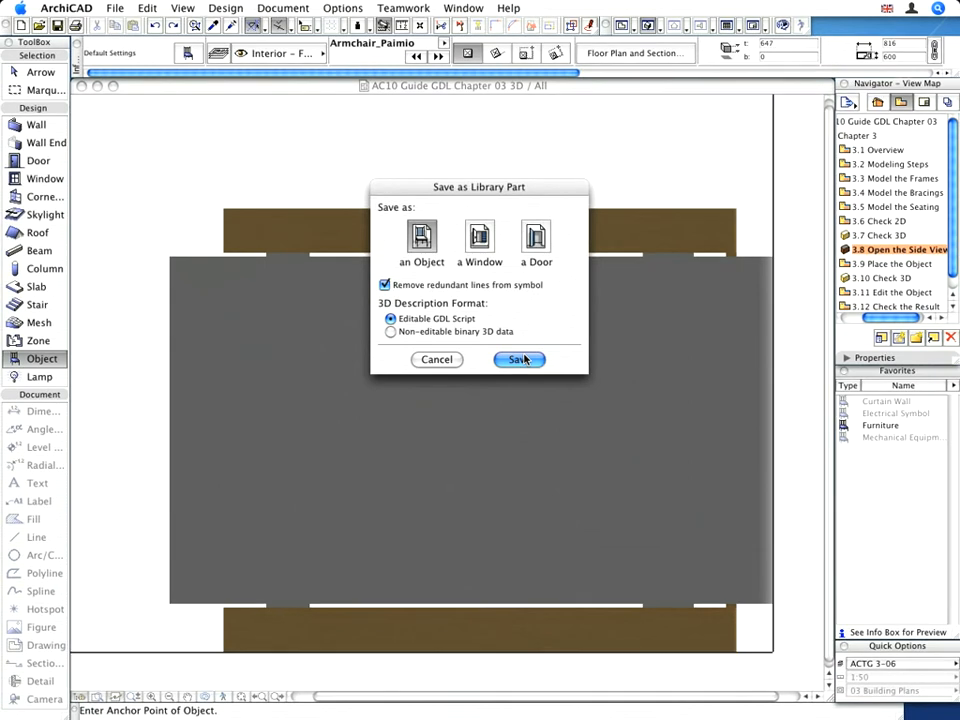
click(519, 359)
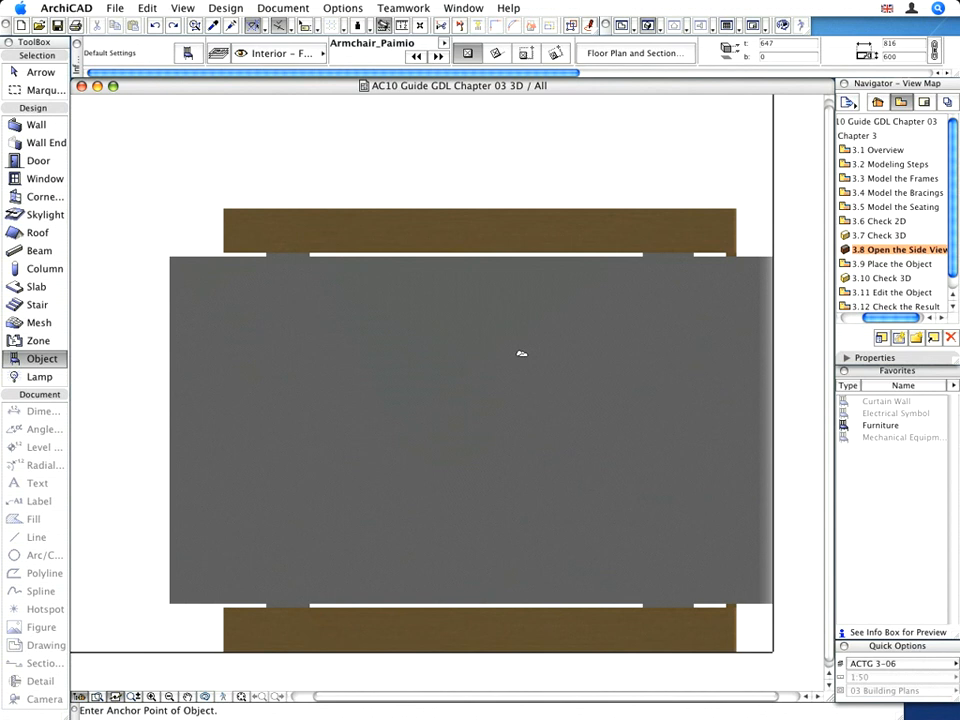
mouse_move(800, 308)
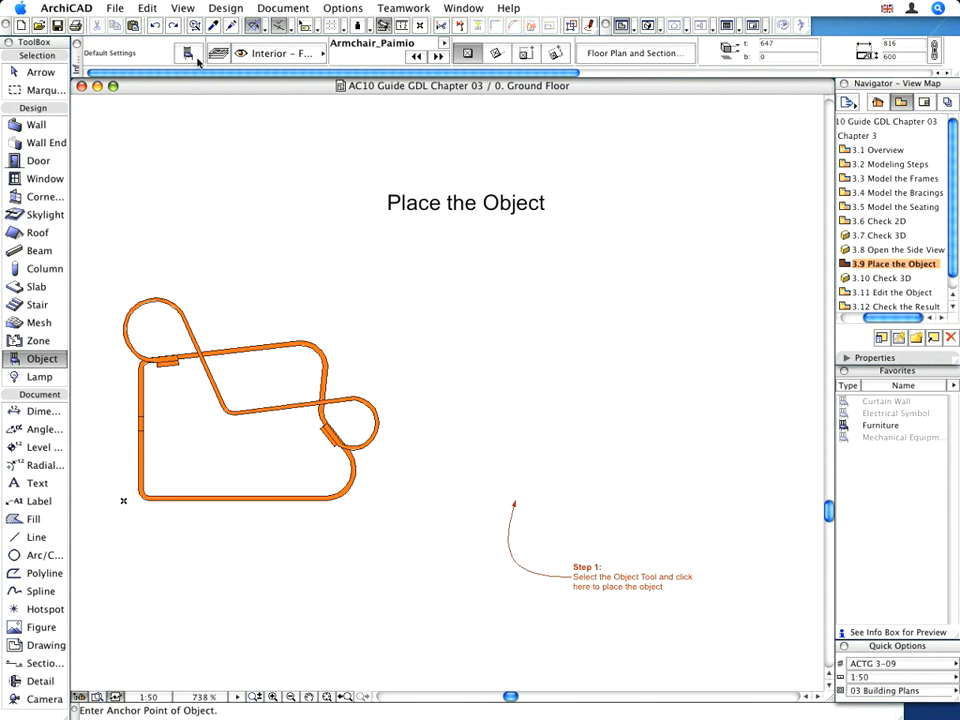
Confirm Armchair_Paimio in Object Default Settings, then open the '3.10 Check 3D' view.
click(187, 52)
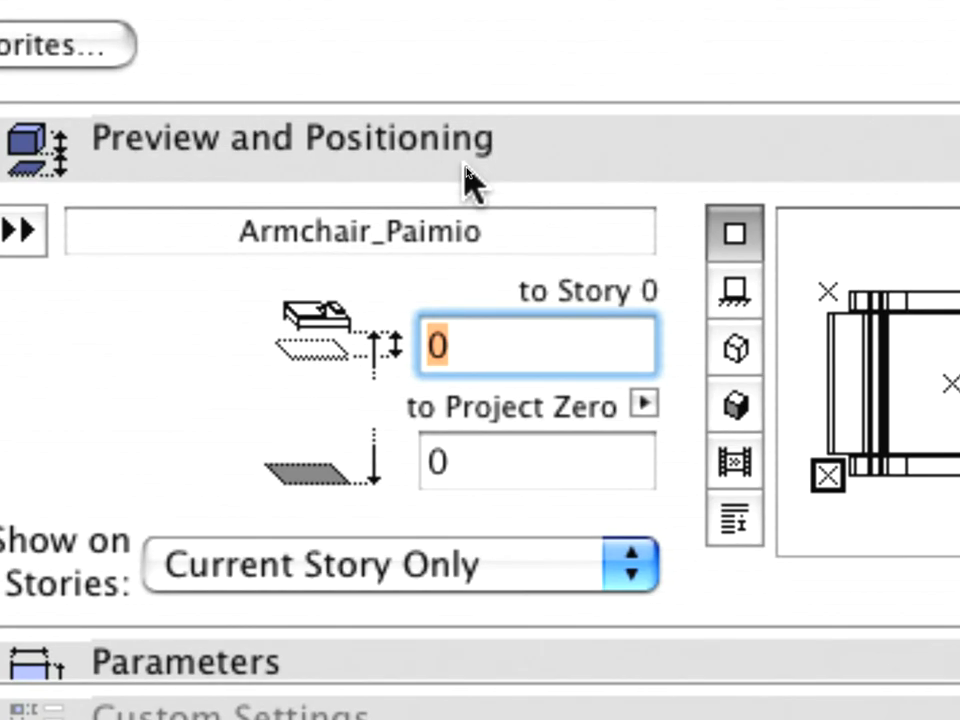
mouse_move(475, 245)
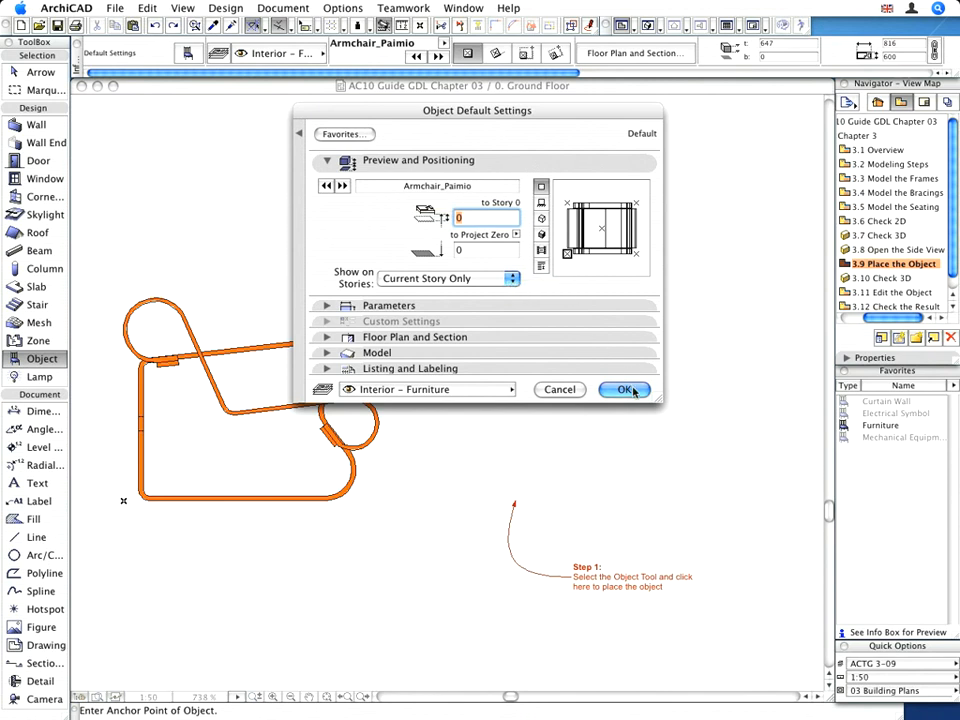
click(623, 389)
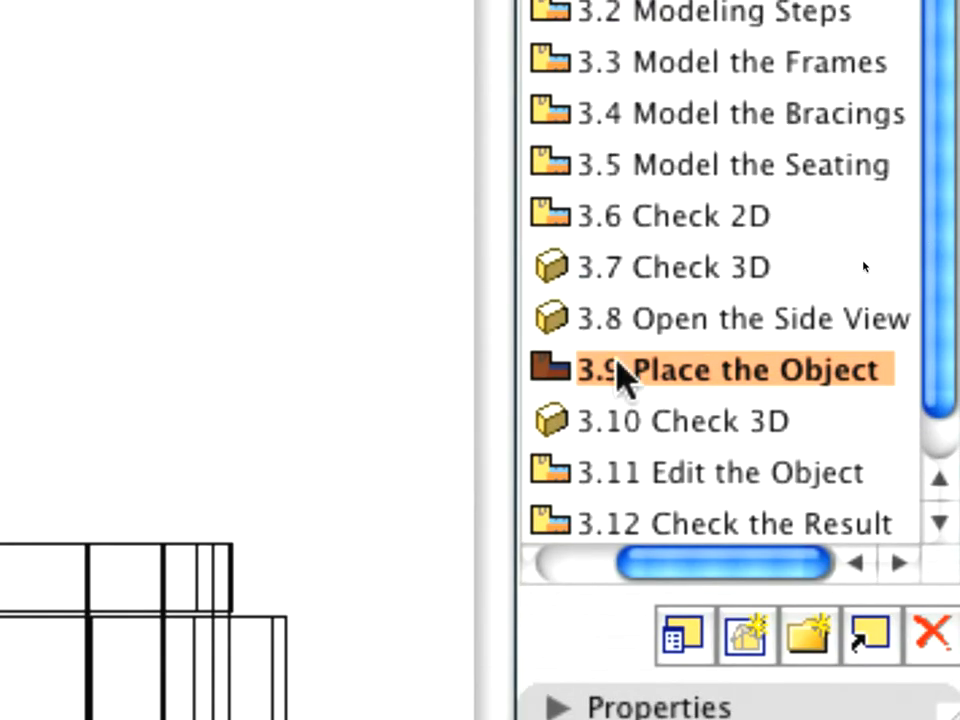
click(683, 420)
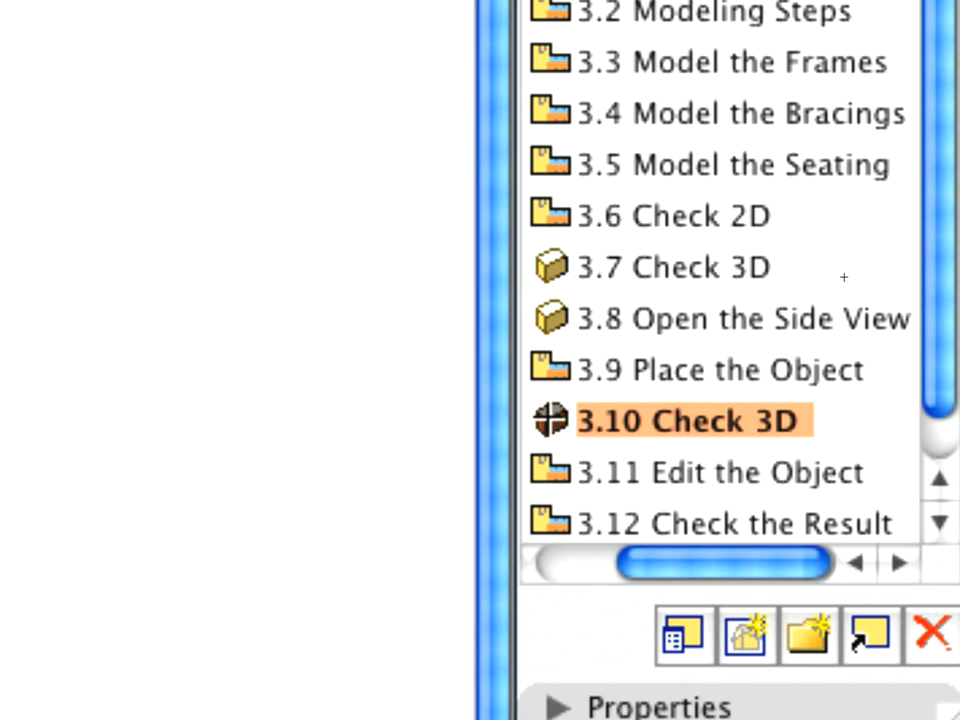